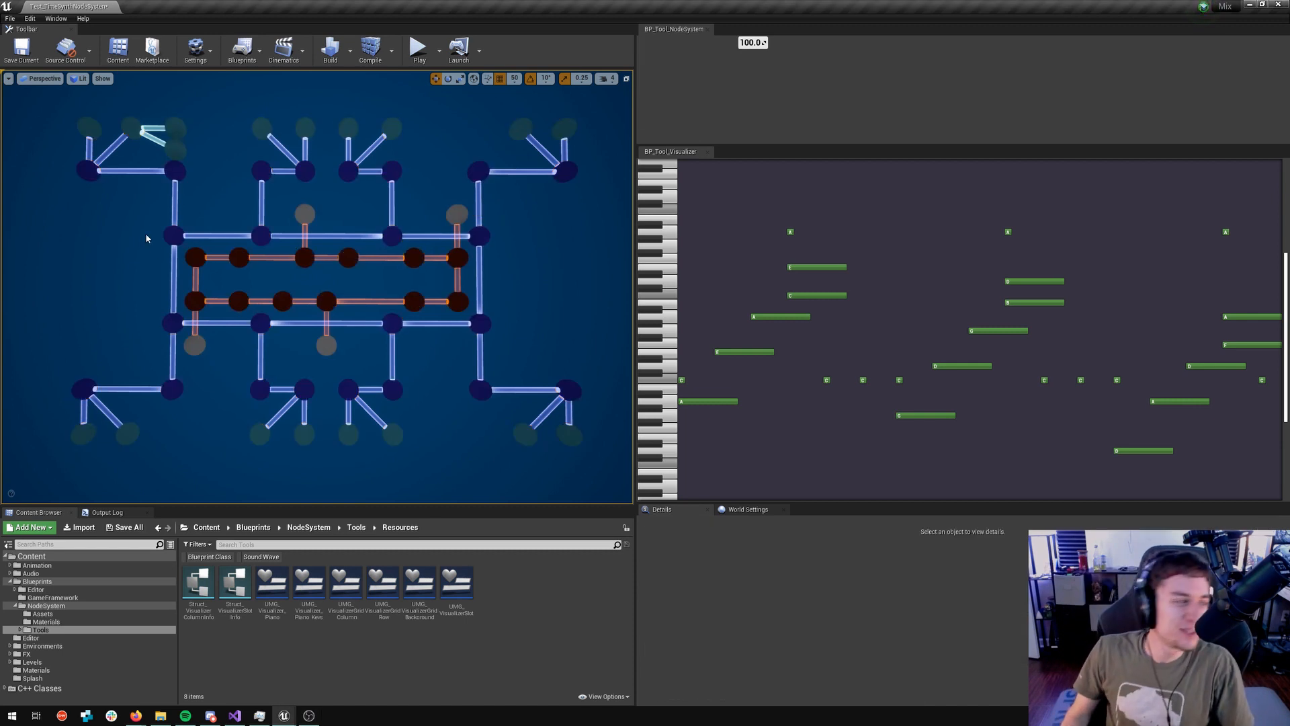
mouse_move(133, 243)
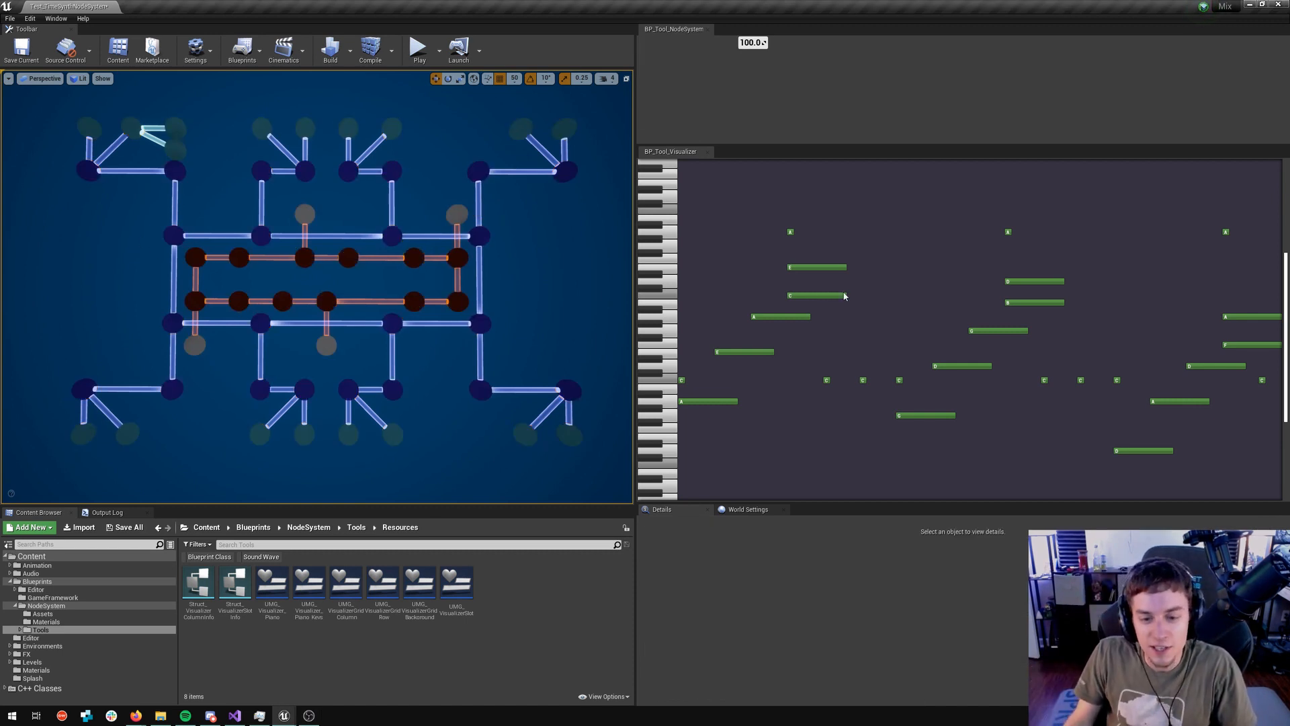
mouse_move(833, 330)
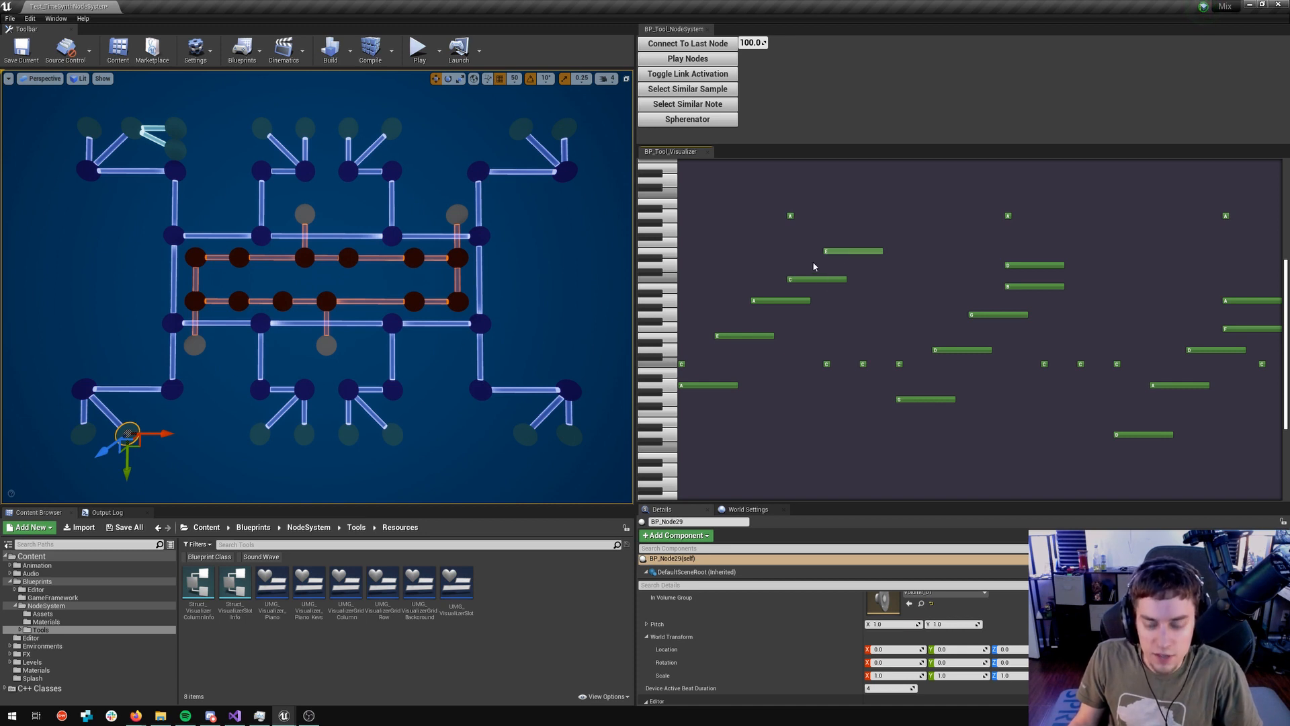
click(833, 250)
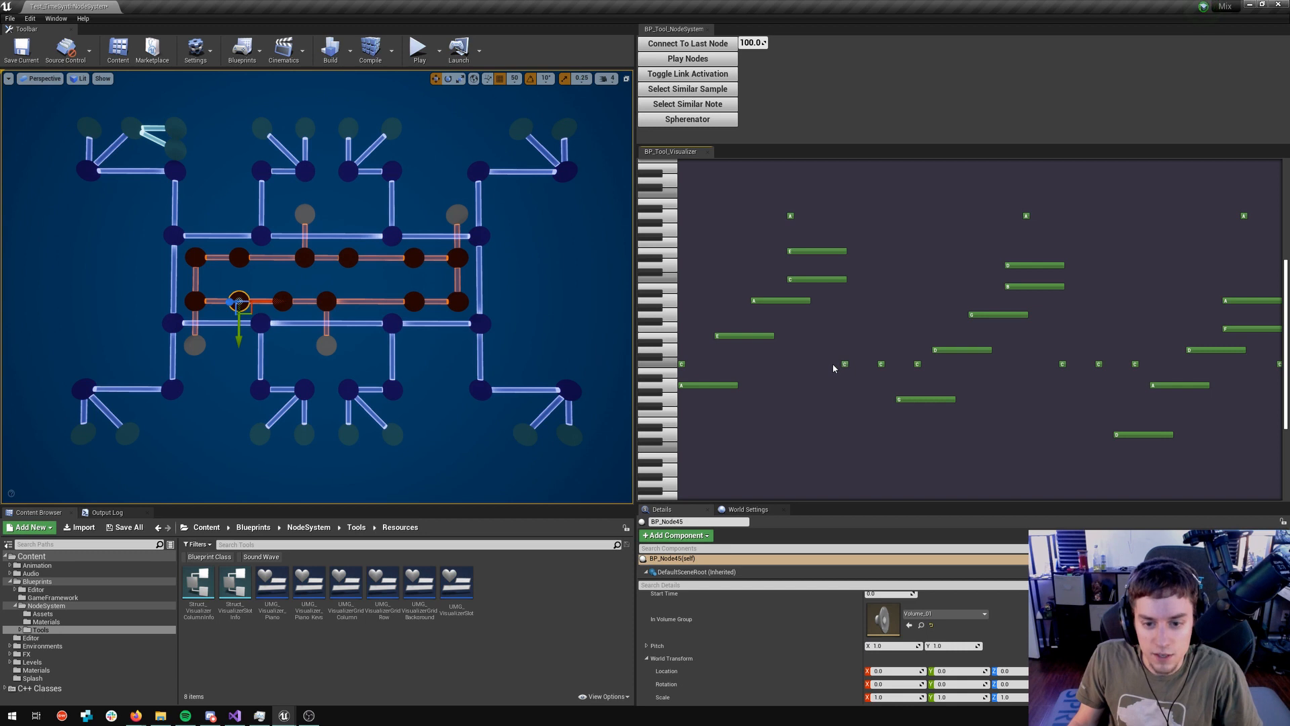
click(281, 299)
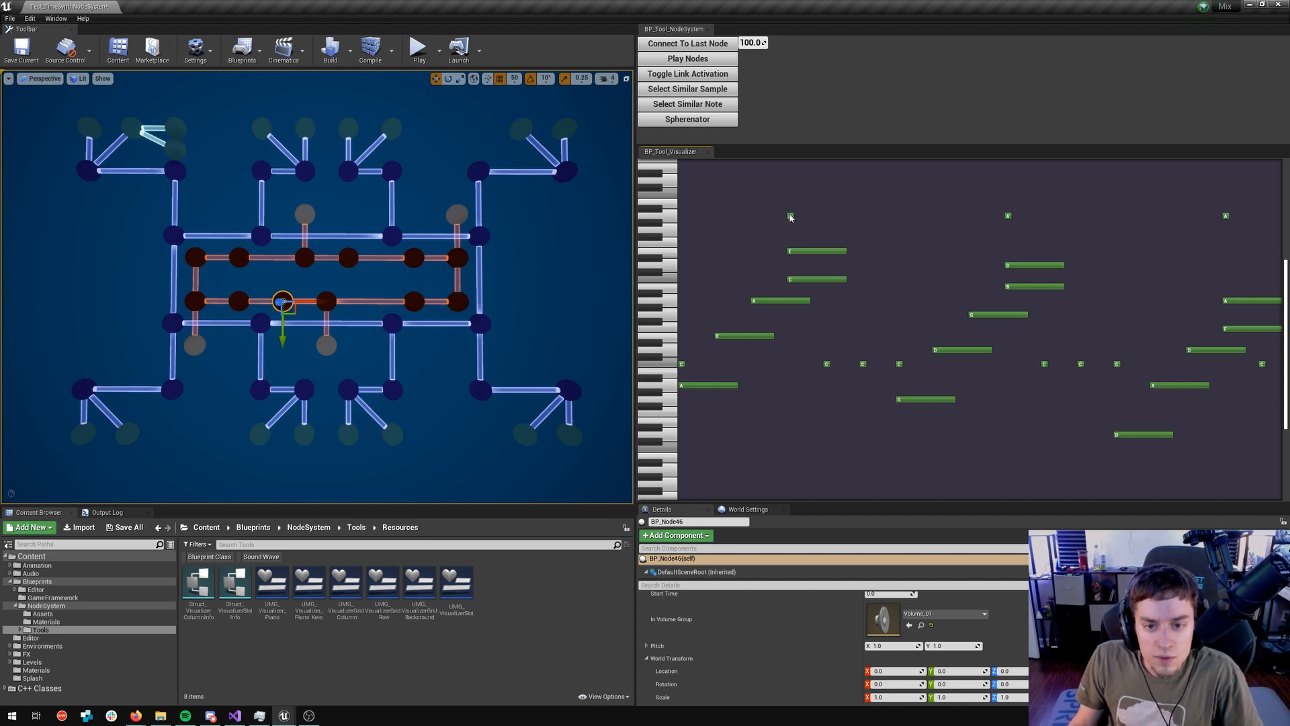
mouse_move(878, 363)
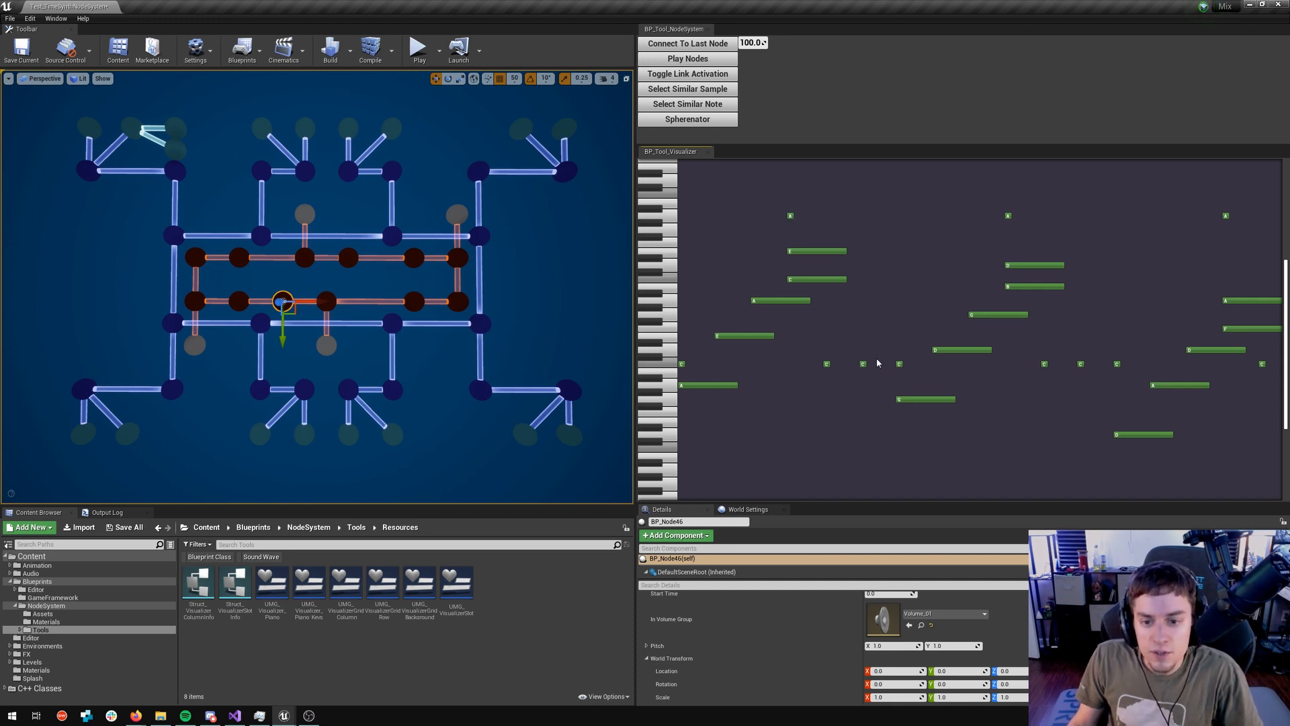
mouse_move(805, 267)
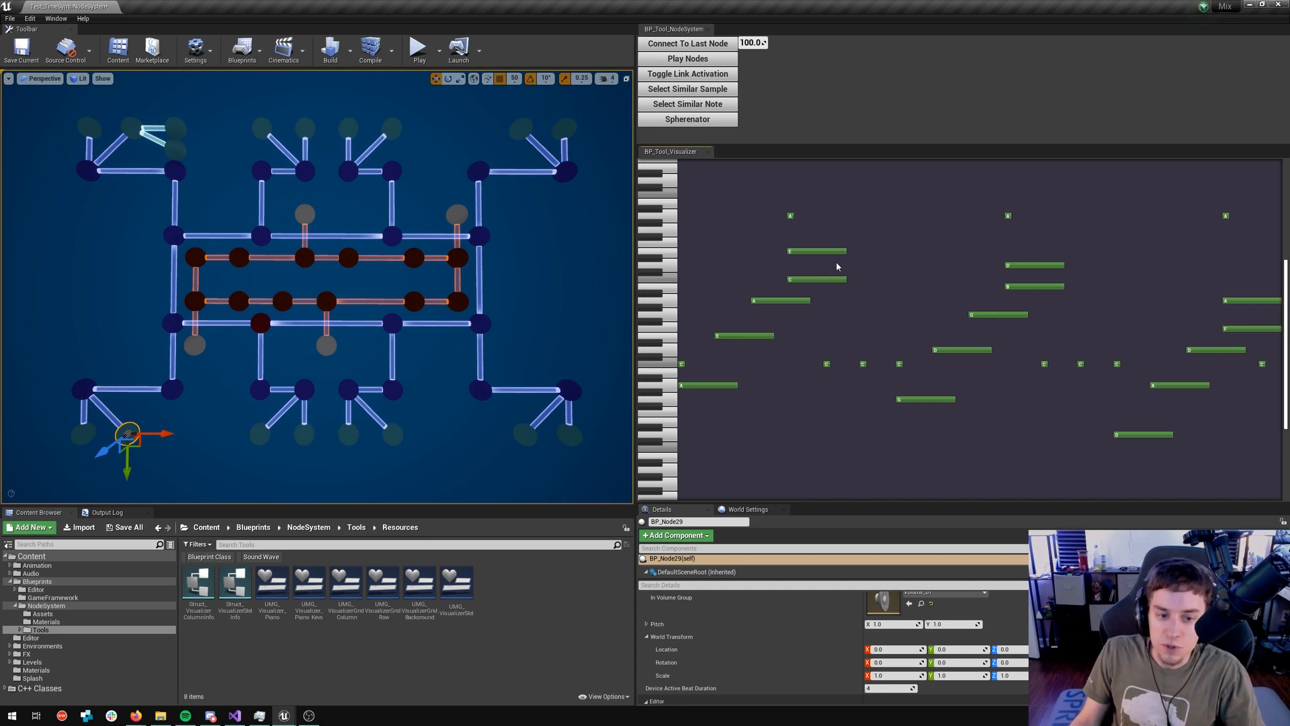
mouse_move(767, 294)
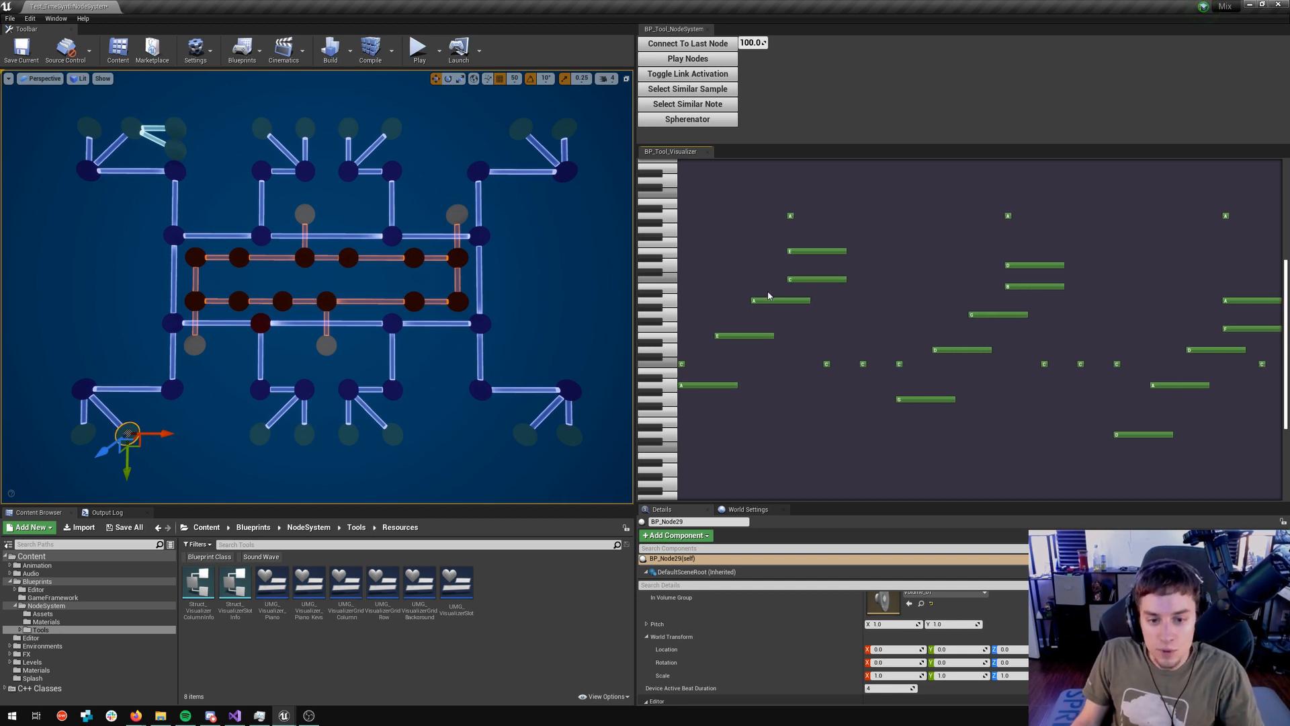
mouse_move(701, 317)
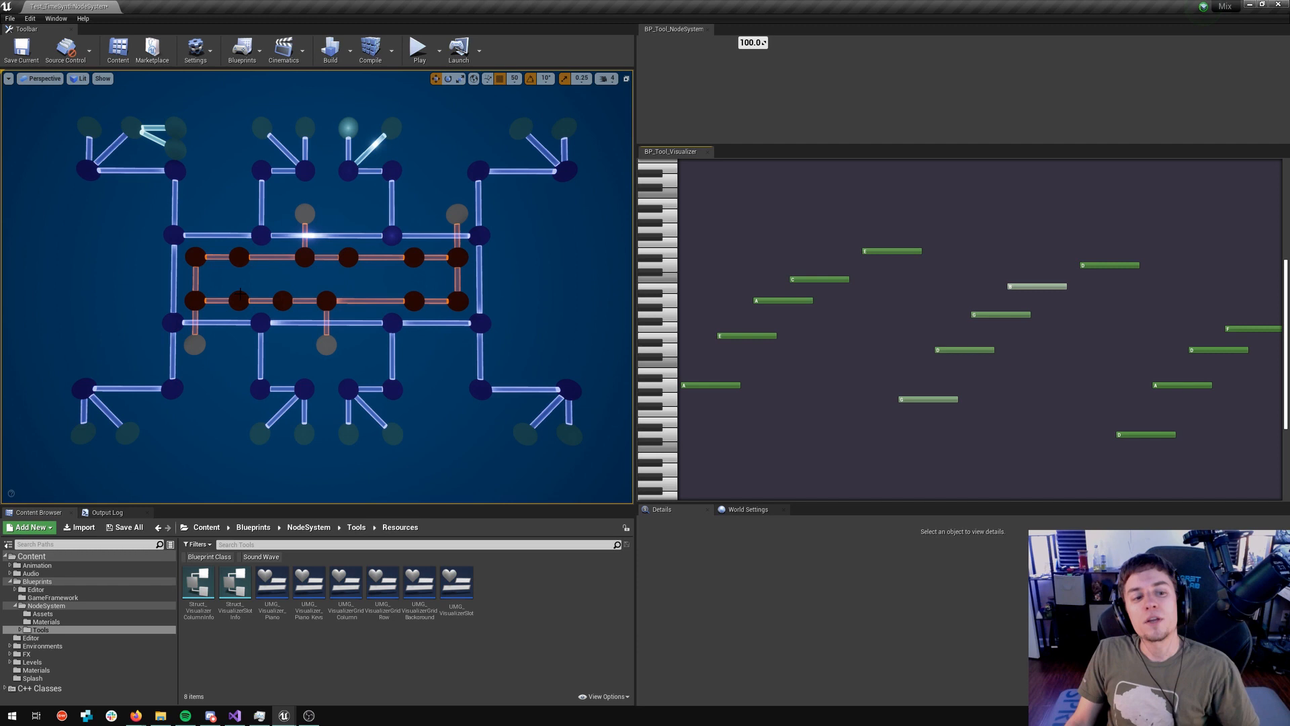
- Deselect so the visualizer plays the full node sequence on the piano roll
click(194, 299)
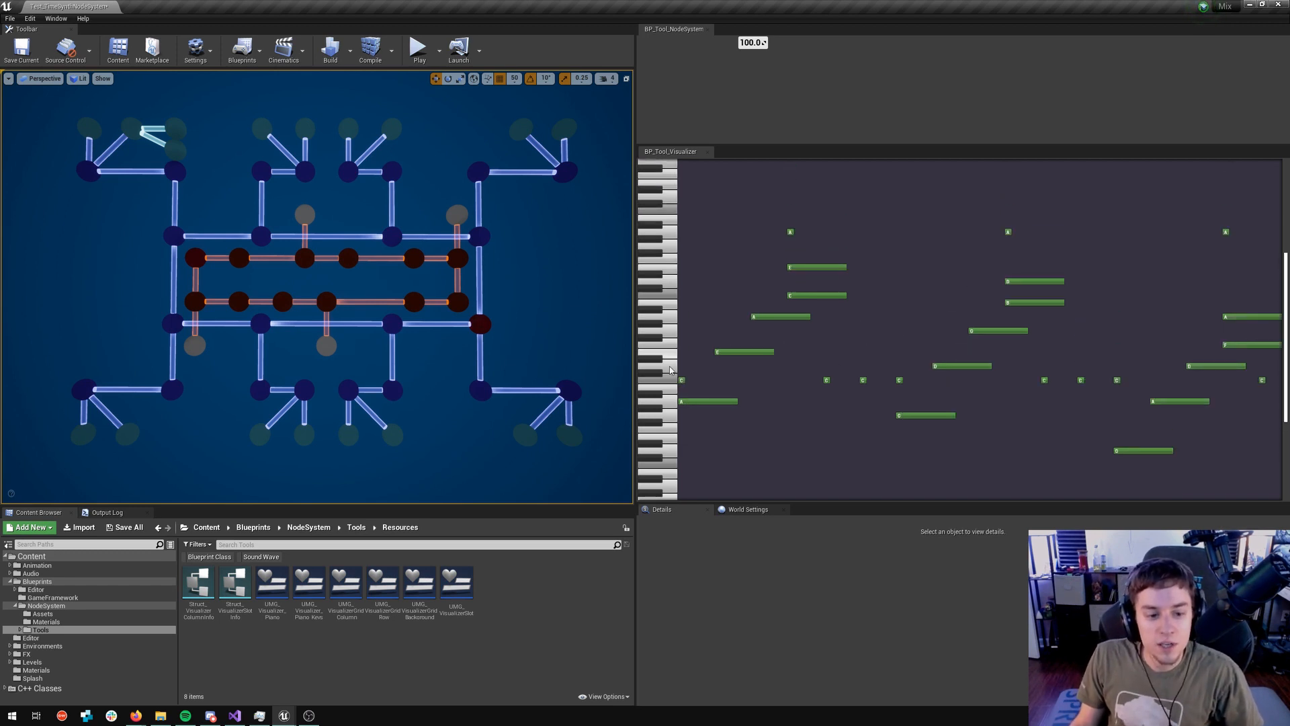
mouse_move(633, 409)
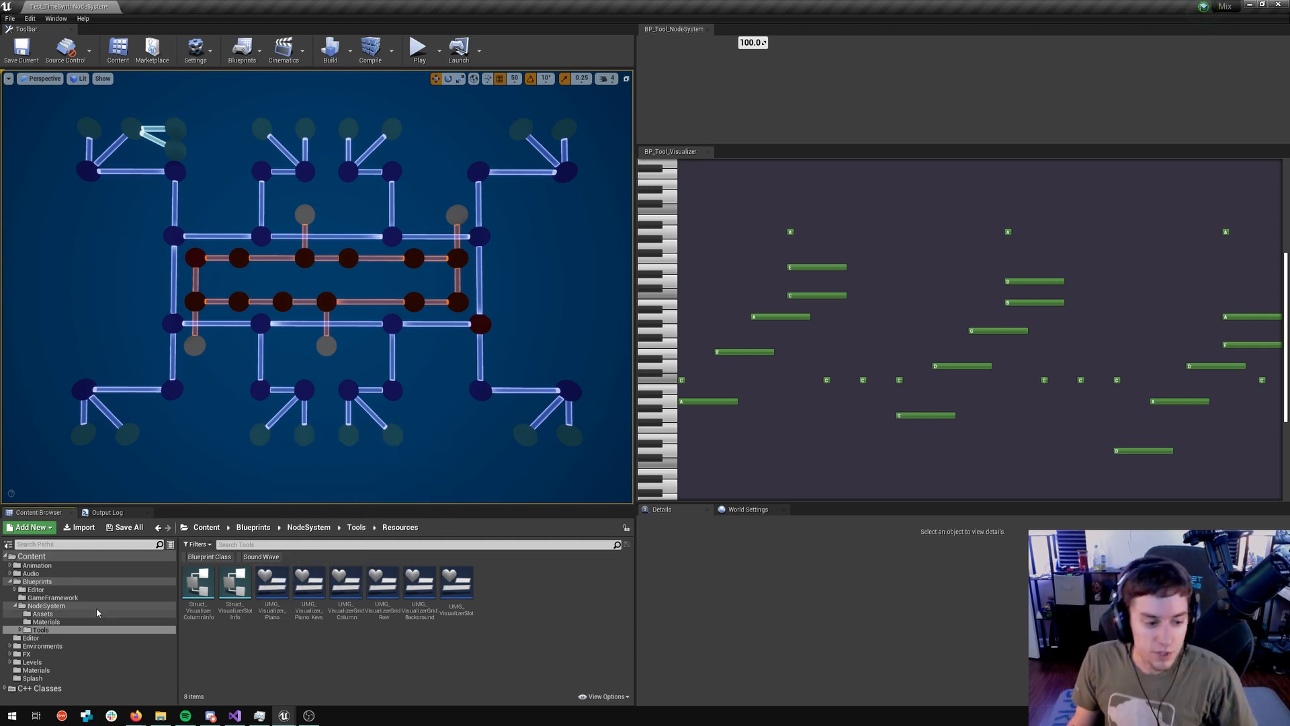
- Navigate the Content Browser to Content > Audio > Samples with DrumKit01 and Piano01
click(255, 326)
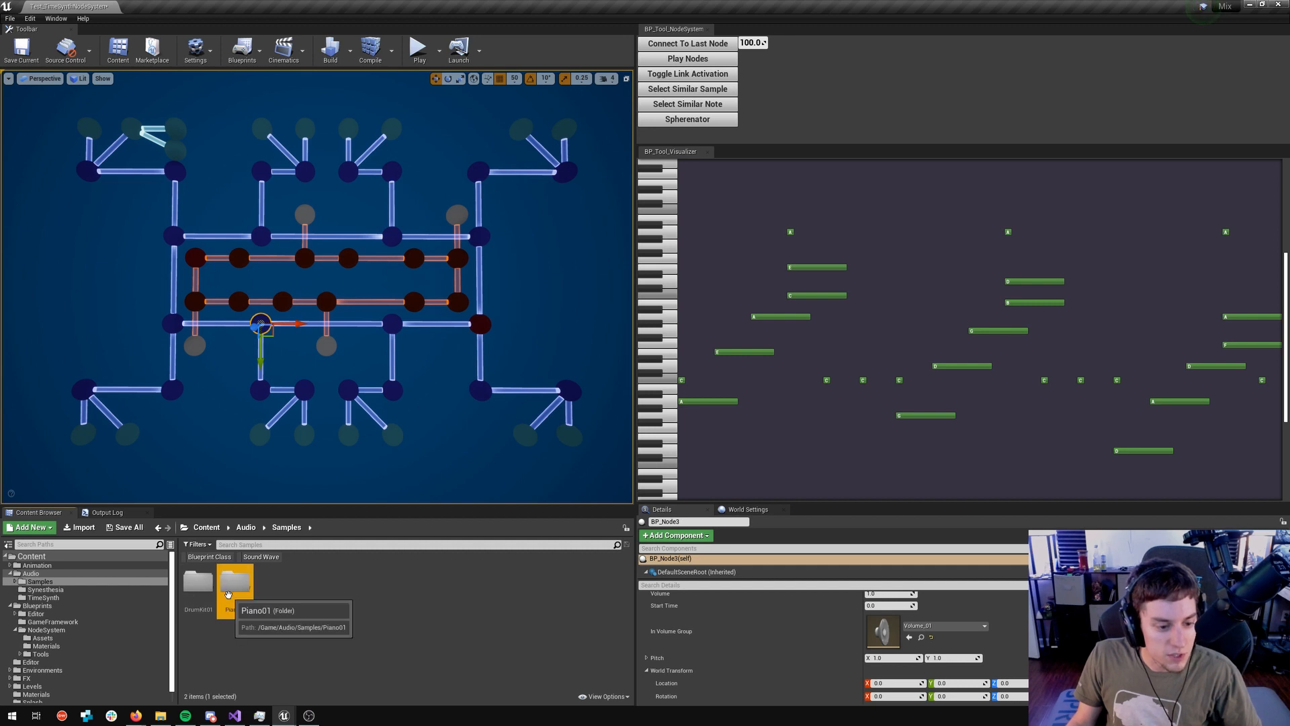
- Browse Piano01's Hard, Soft and Medium velocity folders, each with 88 piano samples
double_click(234, 581)
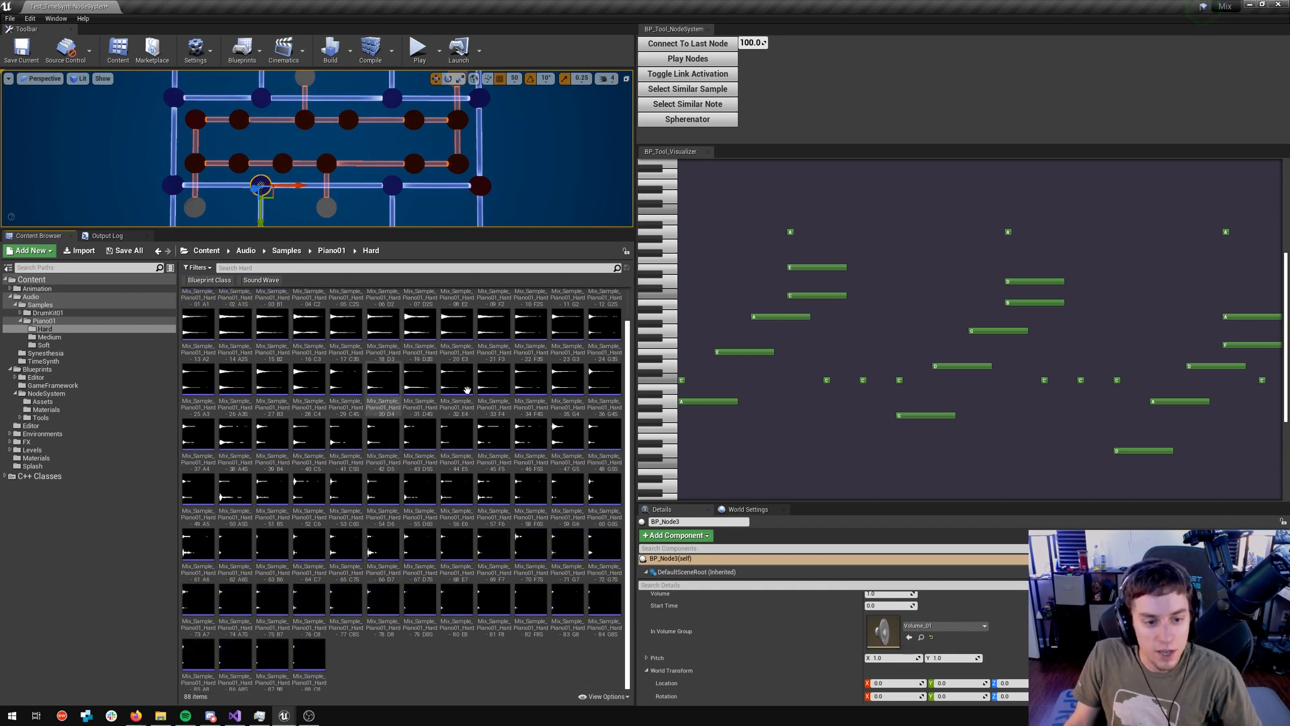
mouse_move(380, 363)
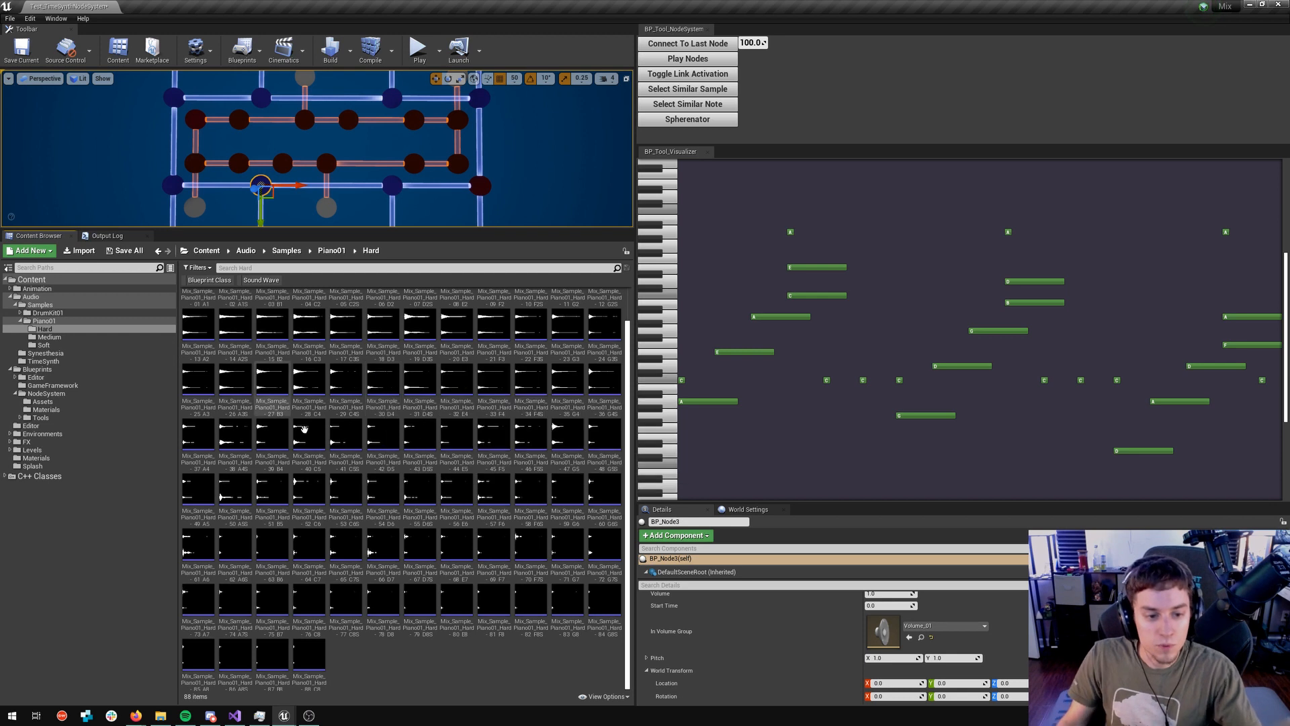
mouse_move(299, 430)
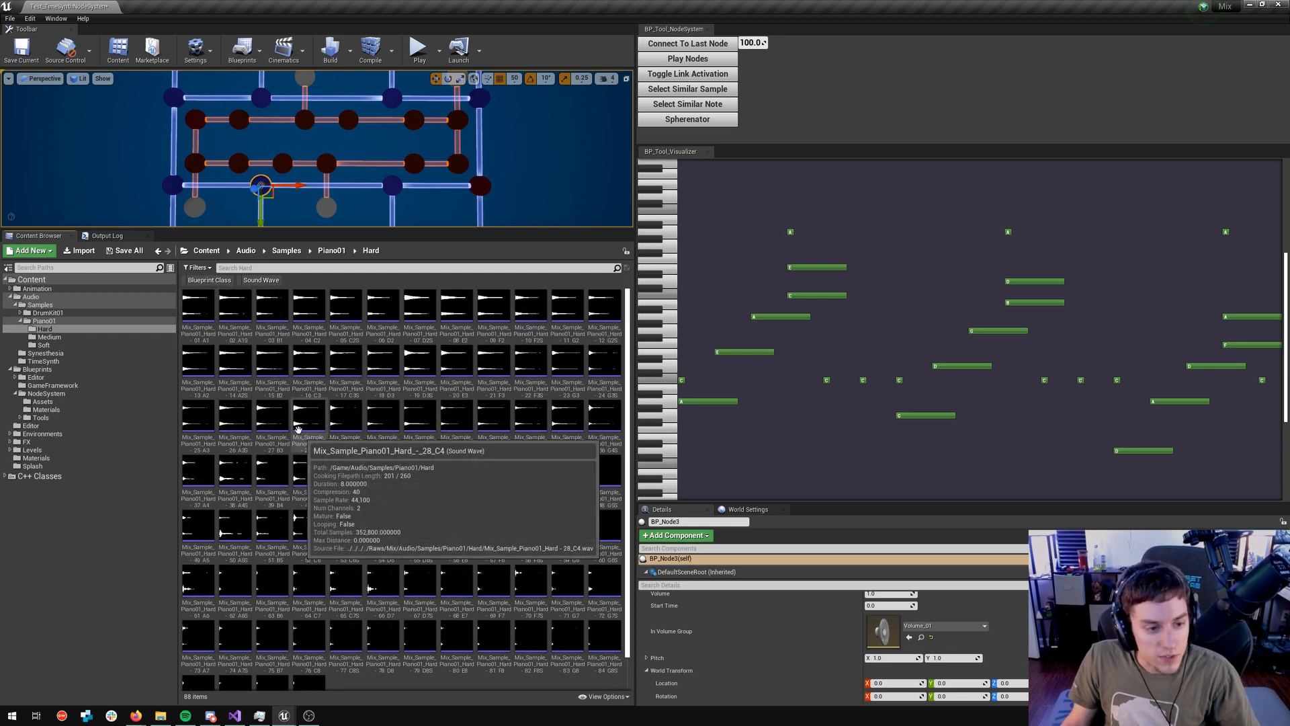
click(49, 336)
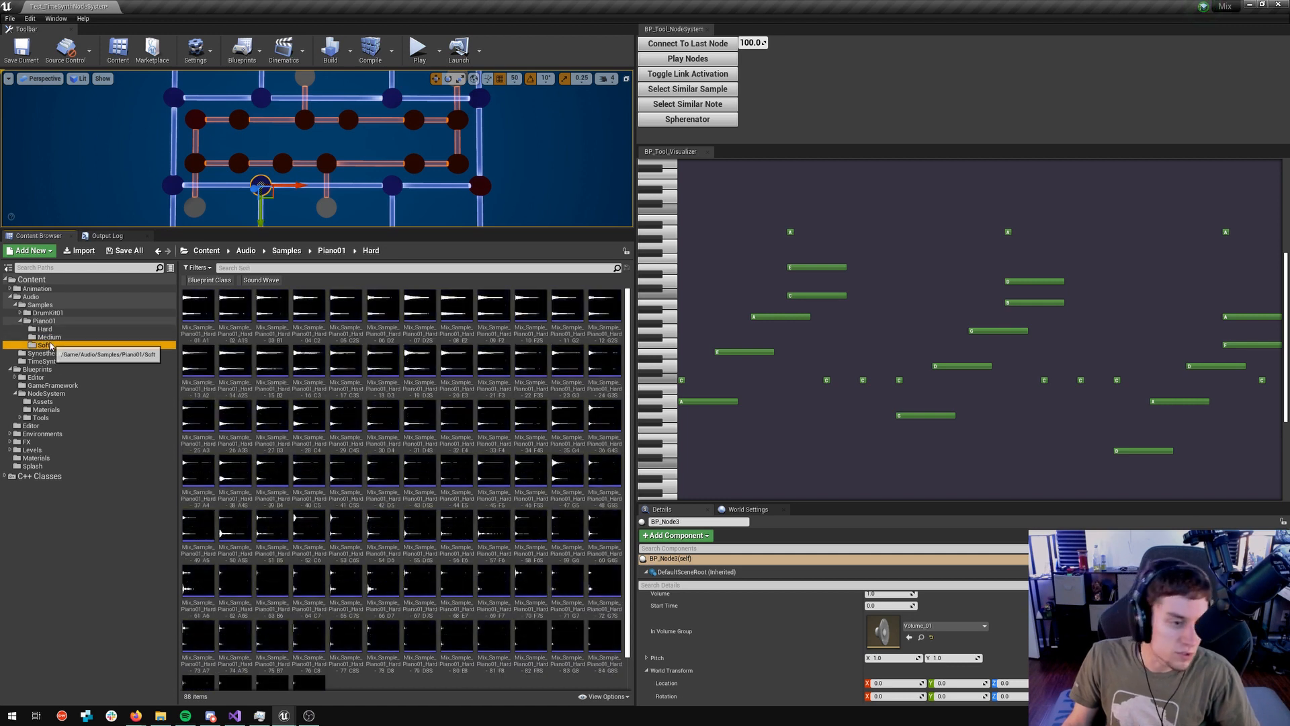
click(44, 344)
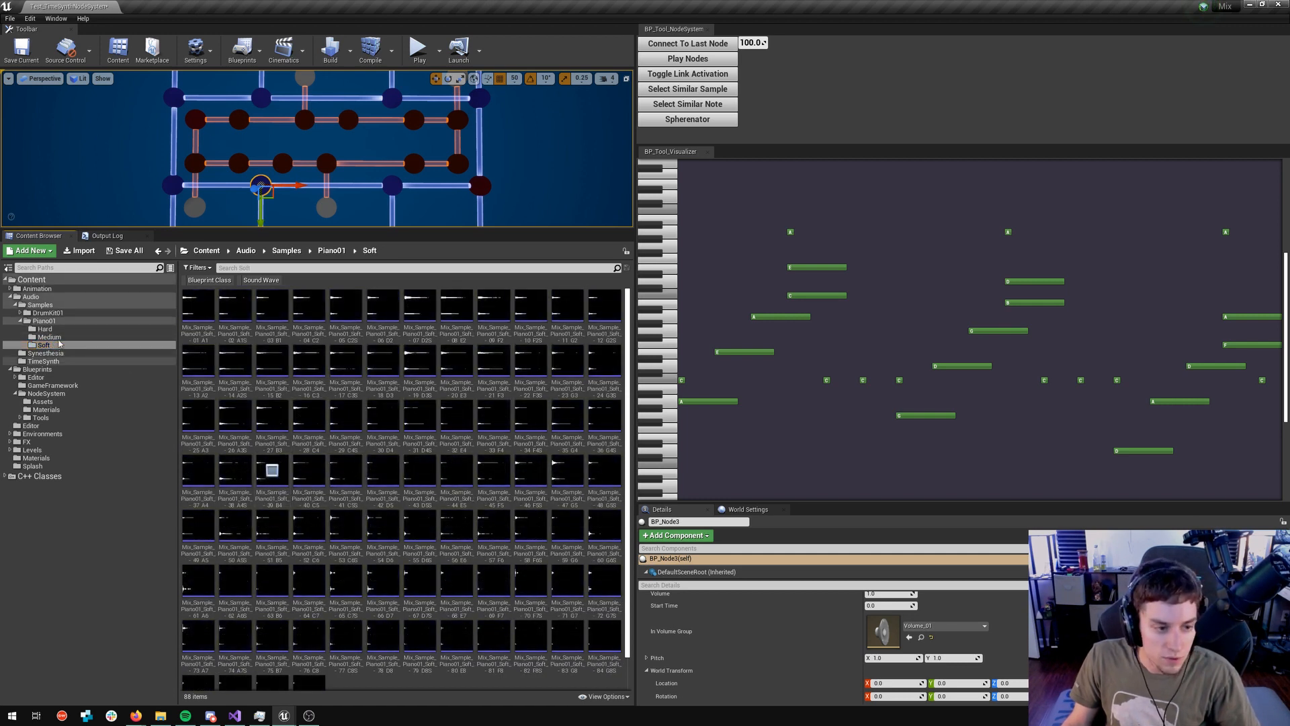
click(48, 336)
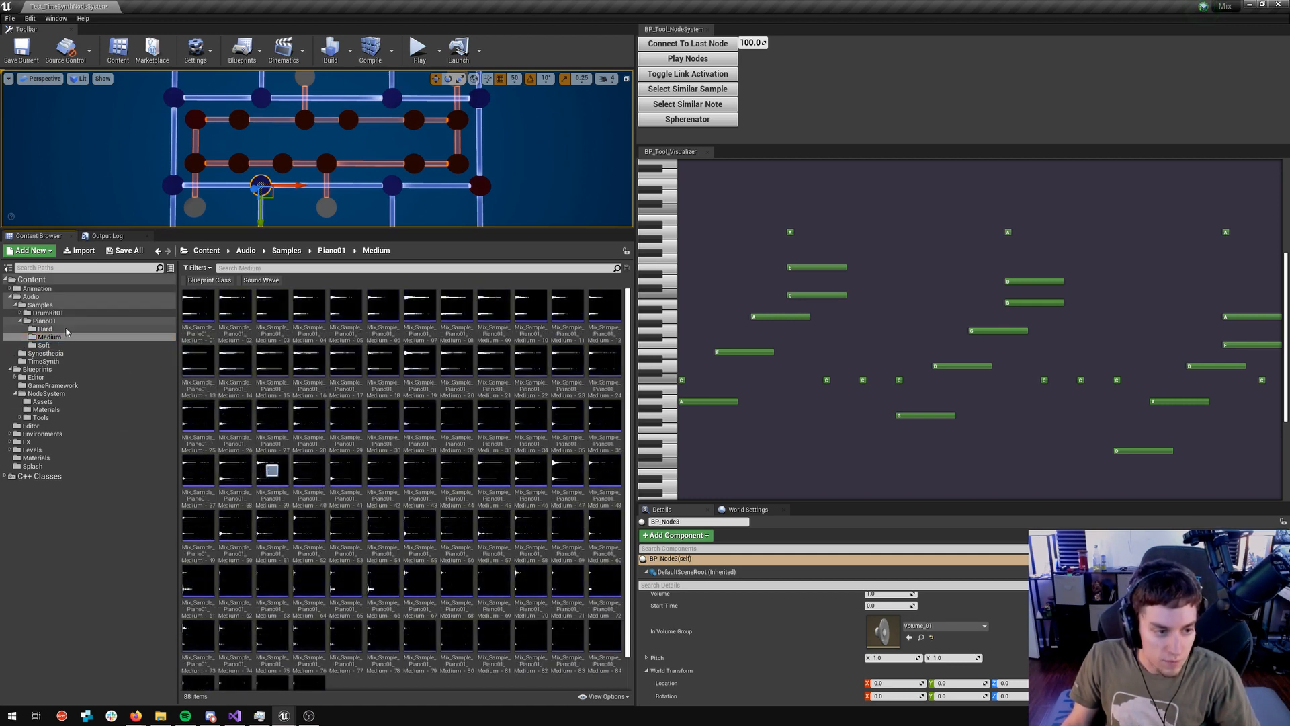
click(46, 328)
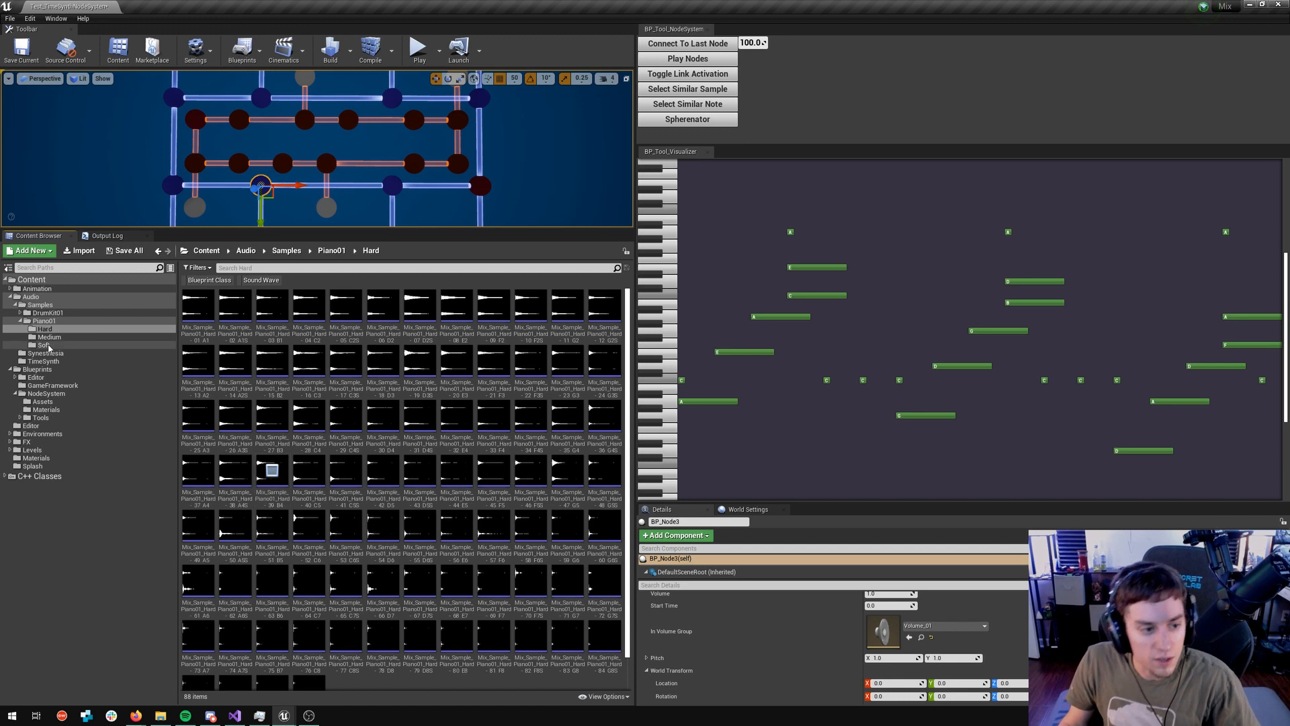
click(49, 336)
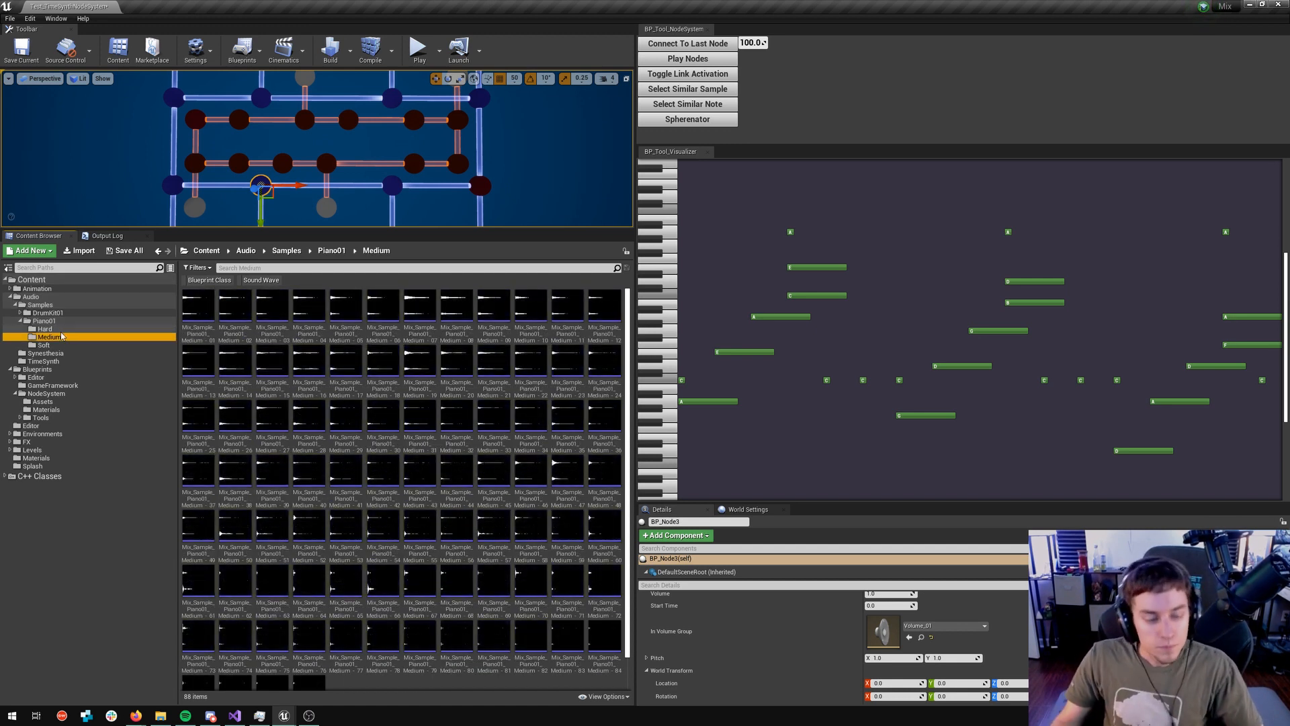
mouse_move(381, 415)
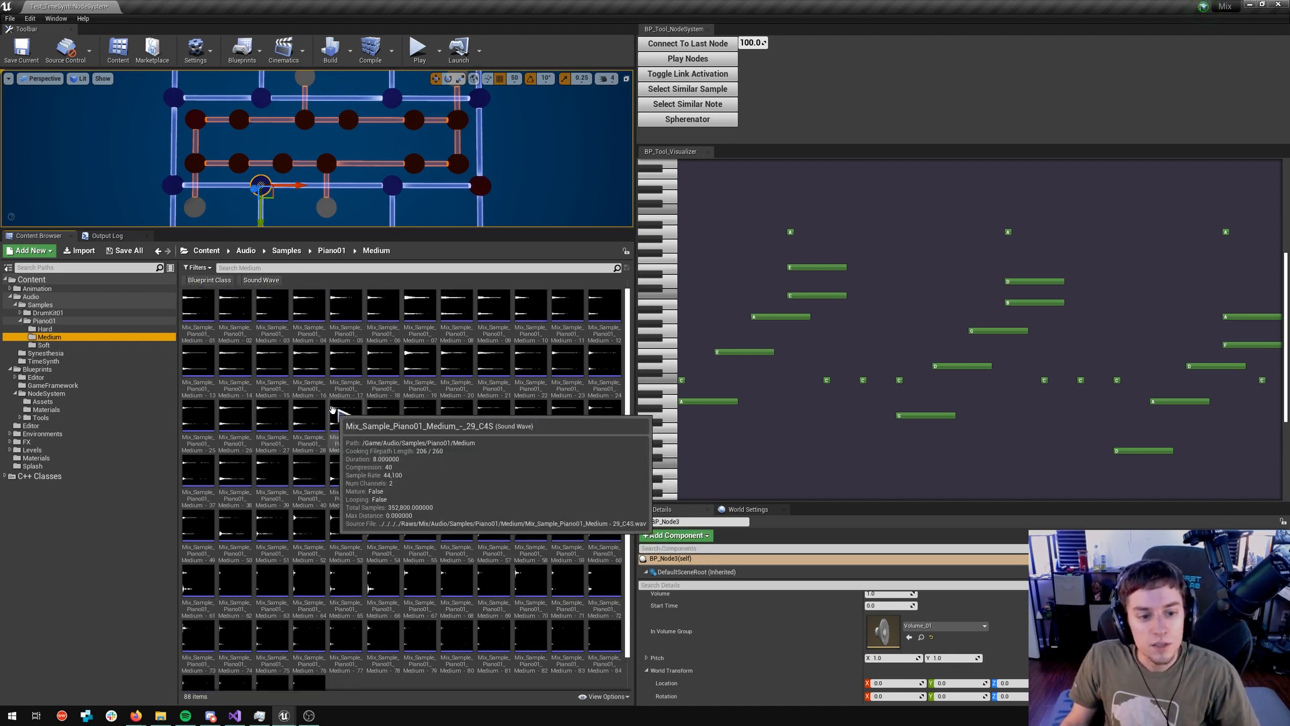
click(44, 320)
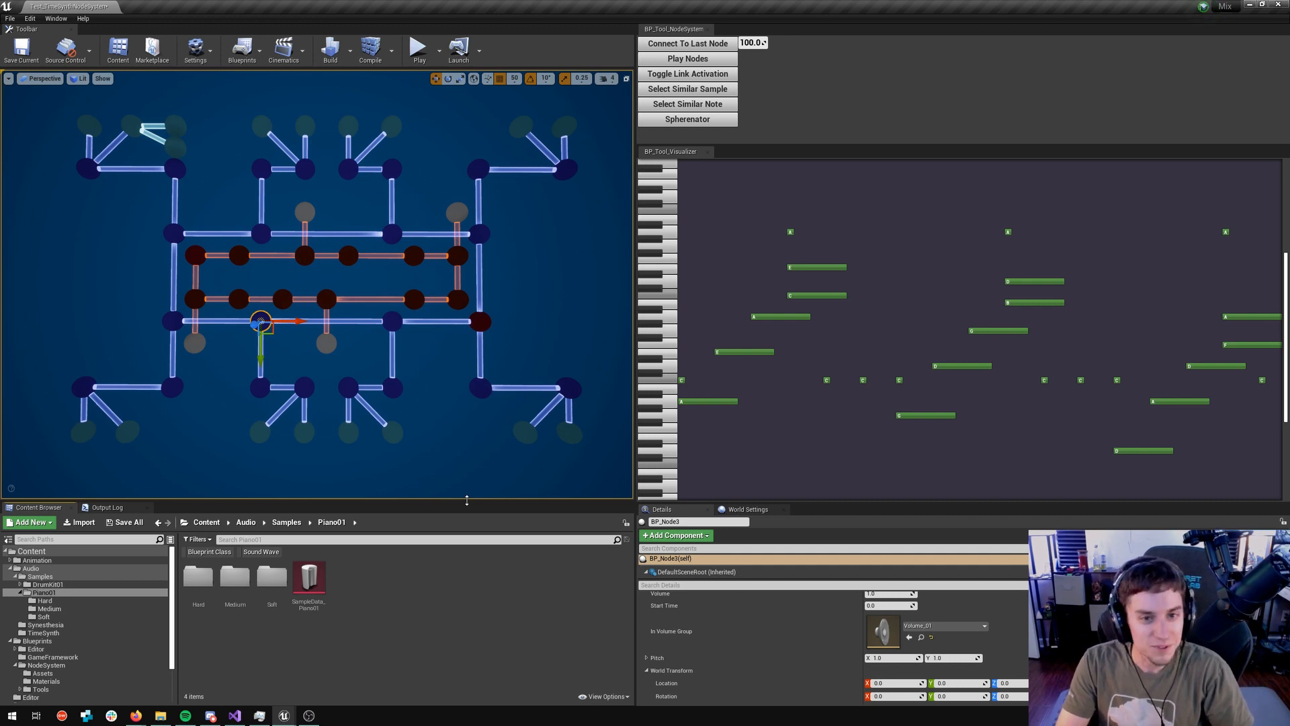
mouse_move(475, 478)
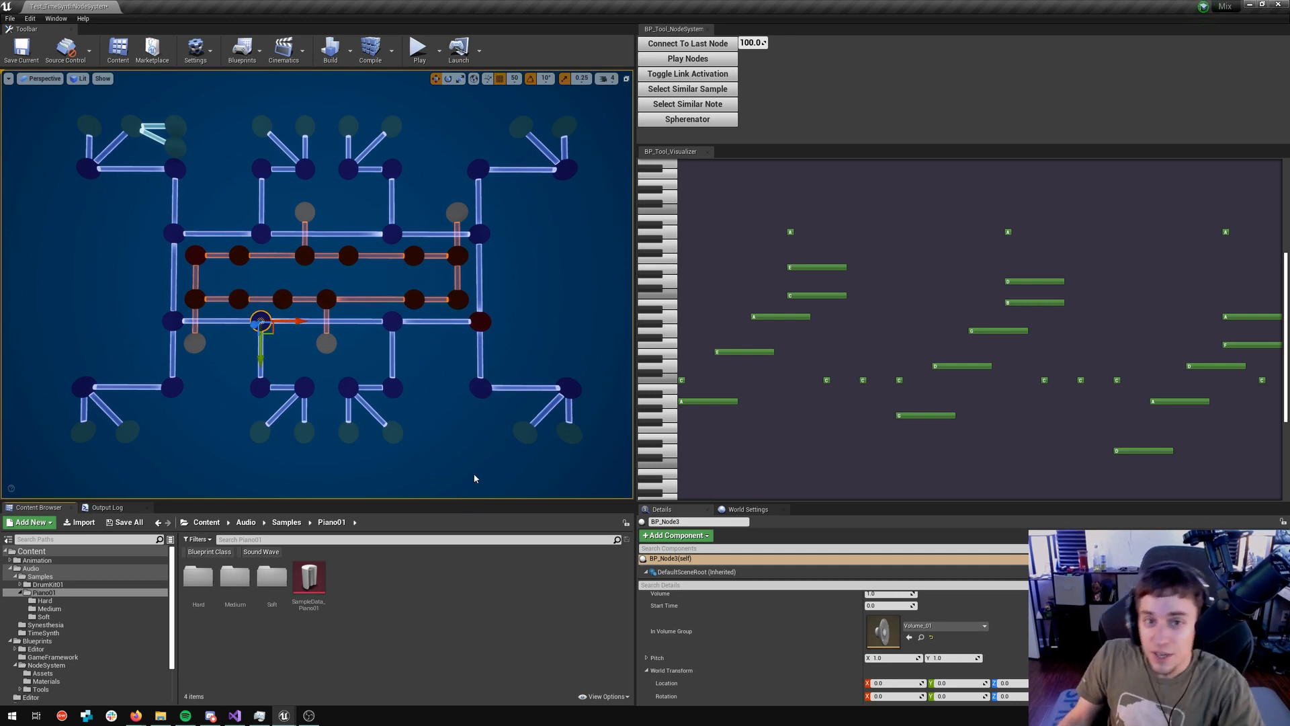